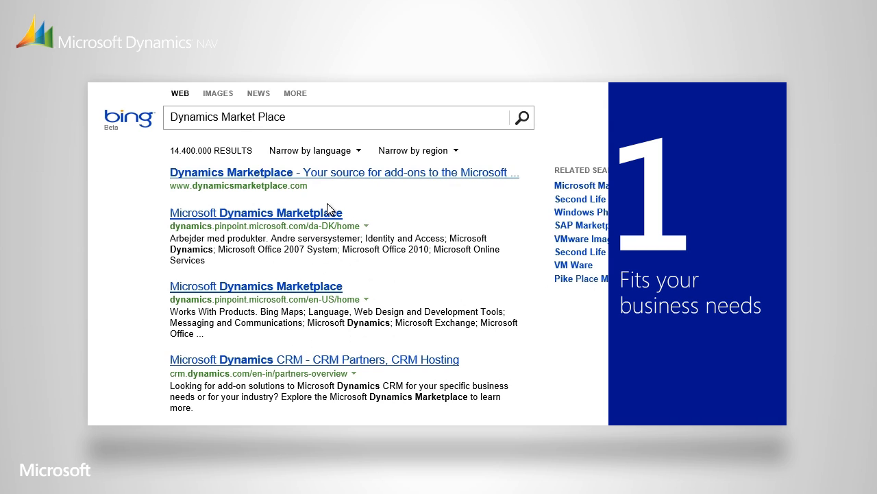
Step: Open Microsoft Dynamics Marketplace from Bing results and scroll through its 46 applications
left_click(231, 172)
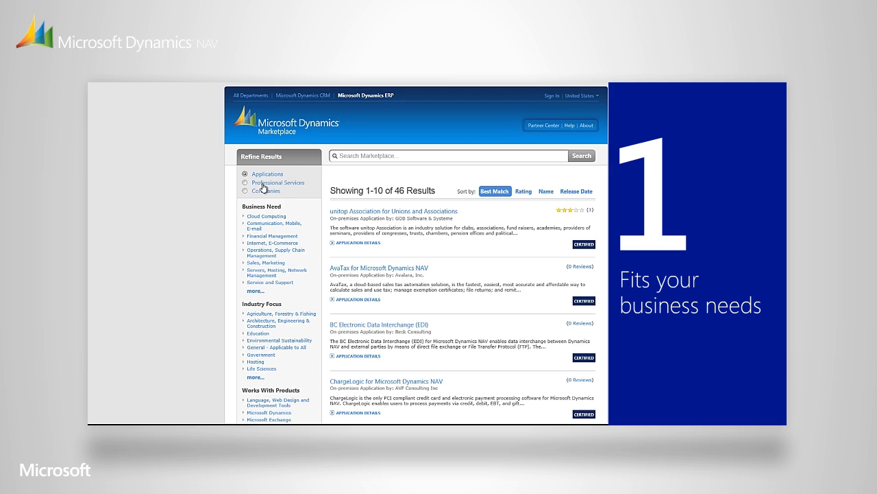
scroll("up", 3)
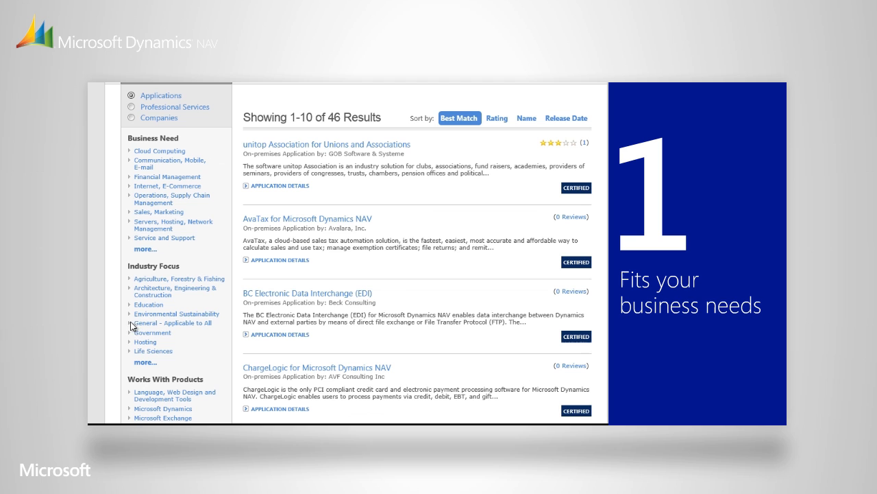
scroll("up", 3)
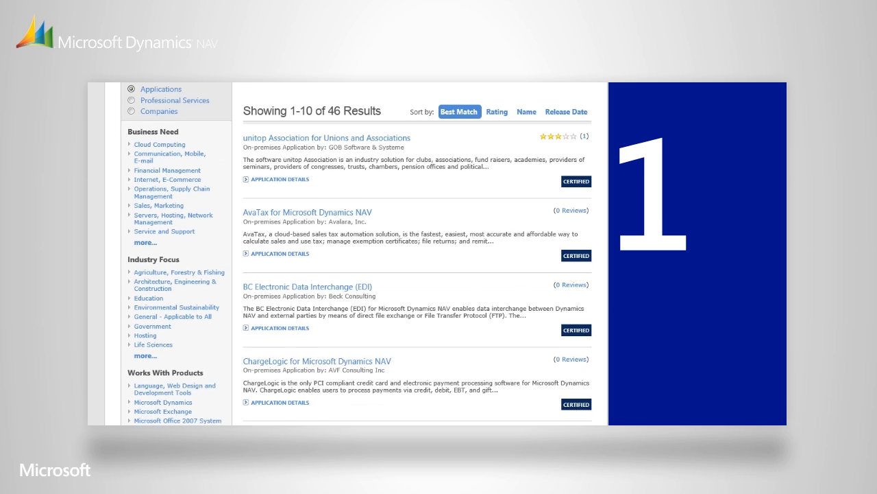
scroll("down", 3)
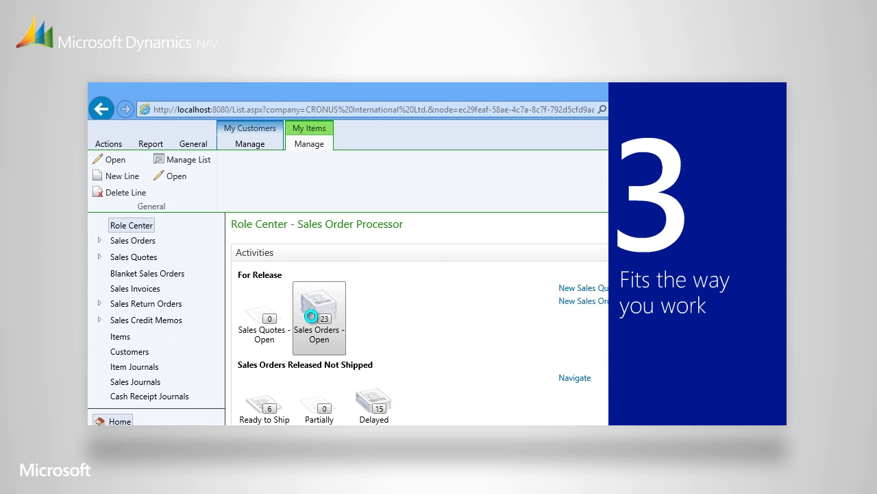
Step: Open the Sales Orders - Open list from the Sales Order Processor Role Center tile
left_click(319, 318)
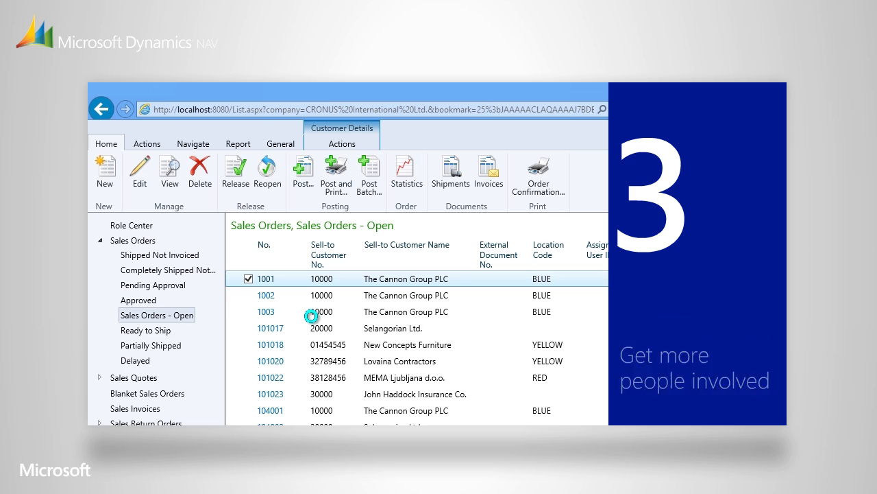